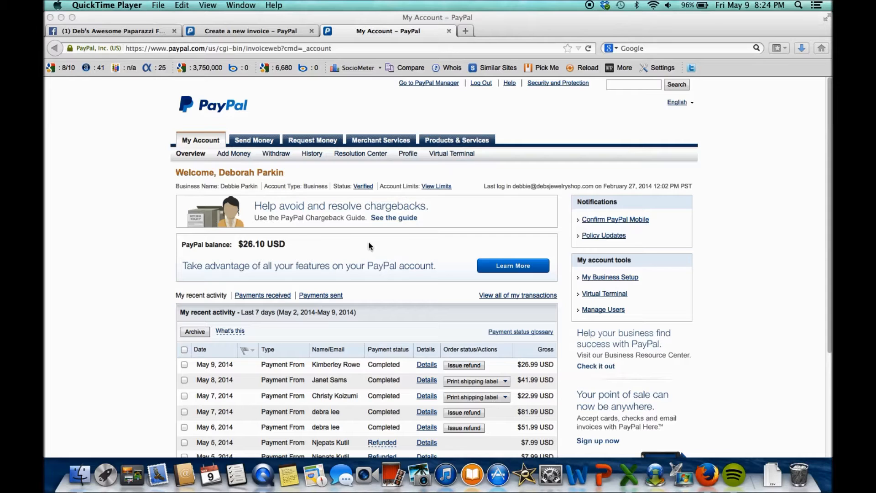
pyautogui.moveTo(219, 151)
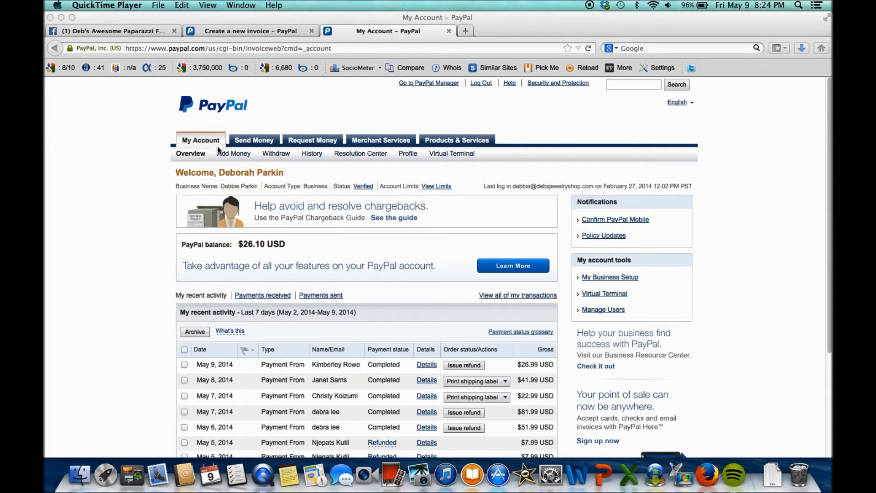
pyautogui.moveTo(311, 144)
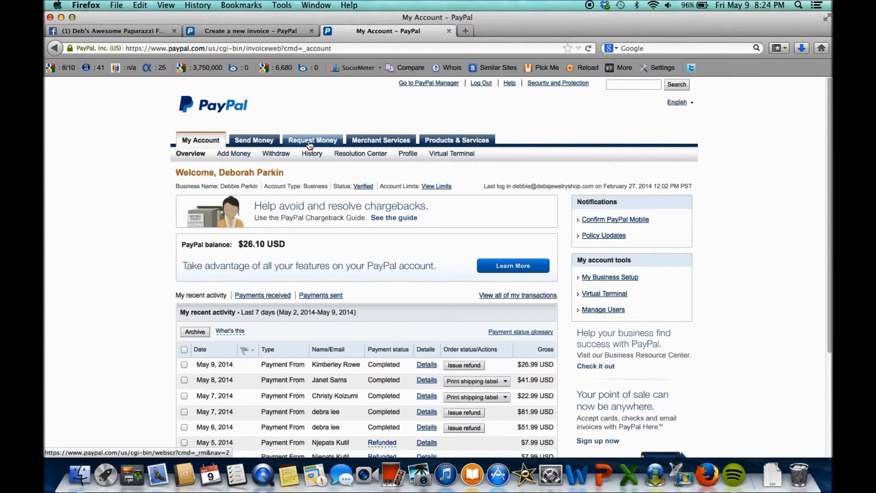
# Go to the Request Money tab from the My Account overview
pyautogui.click(311, 140)
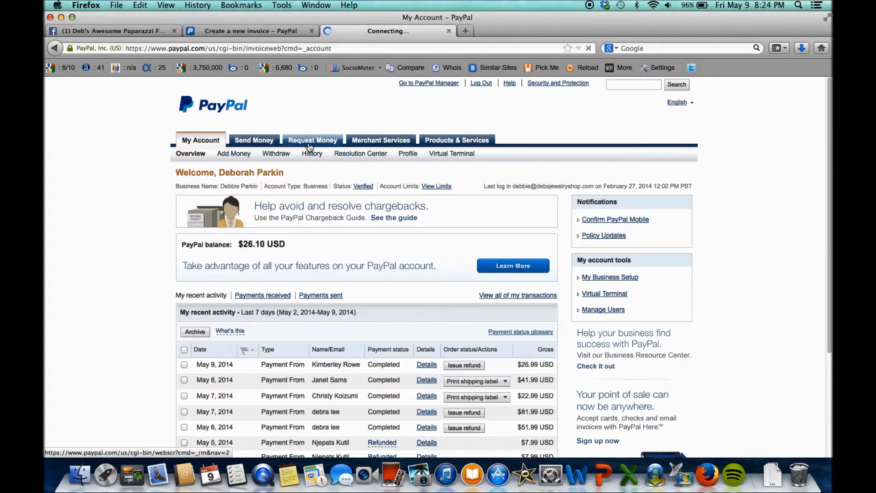
# Start a new blank invoice from Manage invoices
pyautogui.click(311, 140)
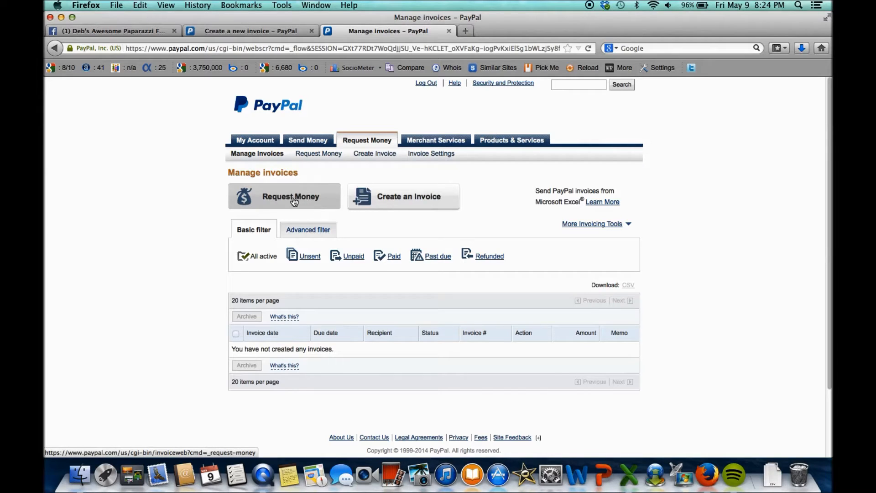
pyautogui.moveTo(388, 194)
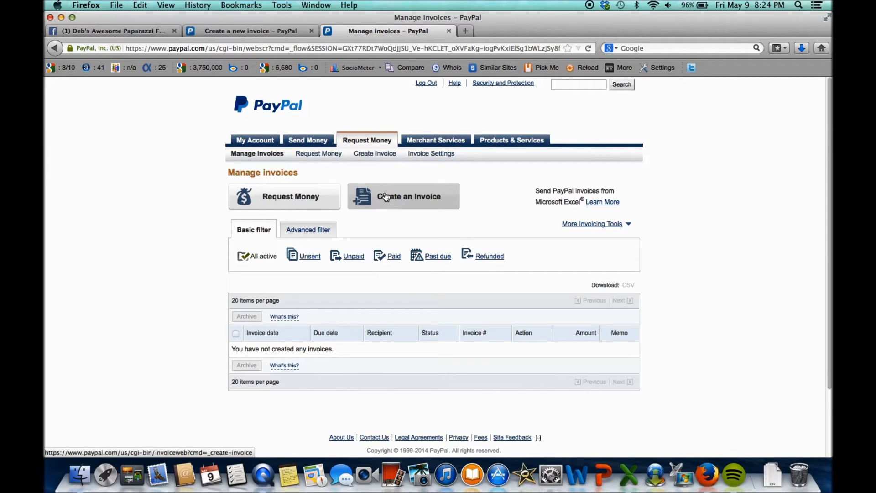
pyautogui.moveTo(387, 205)
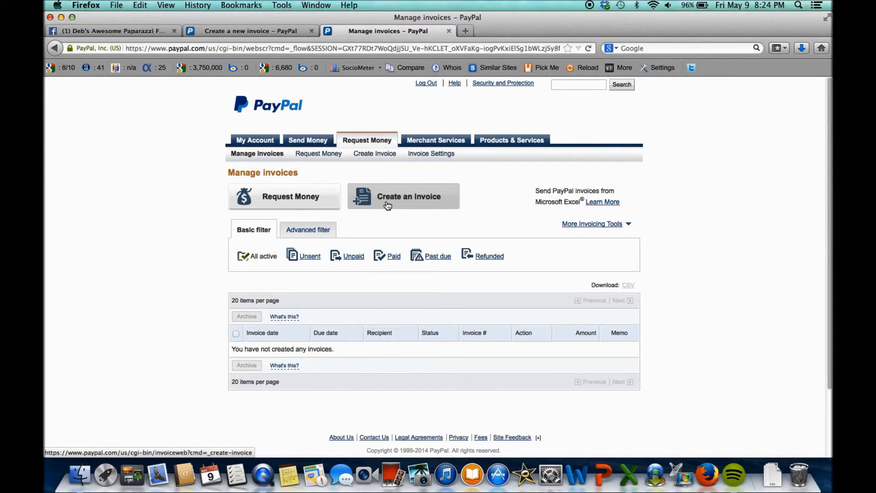
pyautogui.click(387, 202)
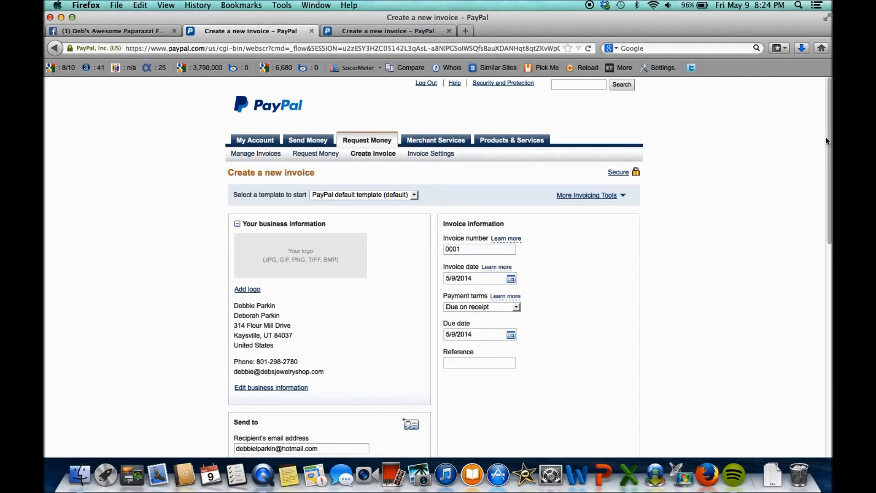
# Scroll down past the recipient email and the Red Necklace and Blue Ring items at $5
pyautogui.scroll(-3)
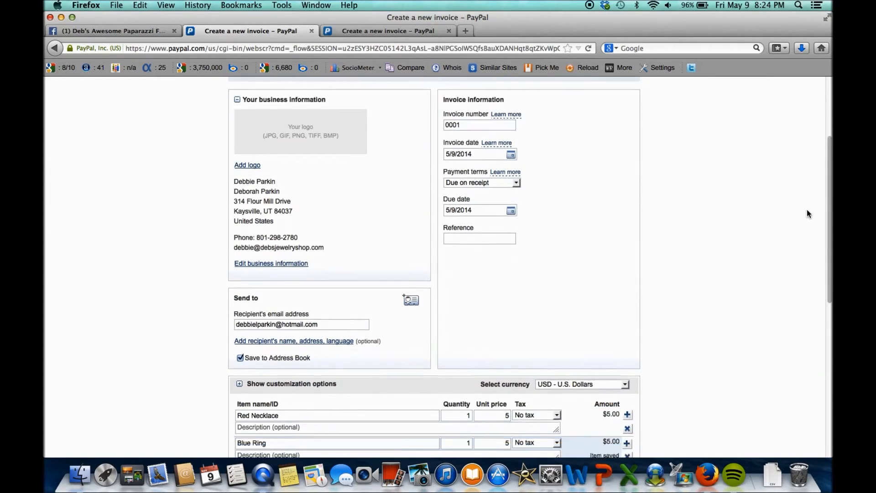
# Add $2.99 shipping and a thank-you note to the recipient
pyautogui.scroll(-3)
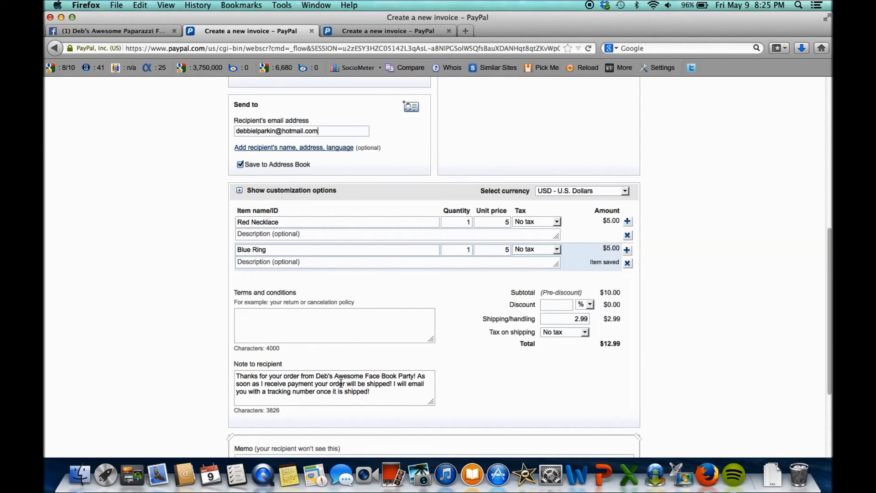
pyautogui.moveTo(250, 369)
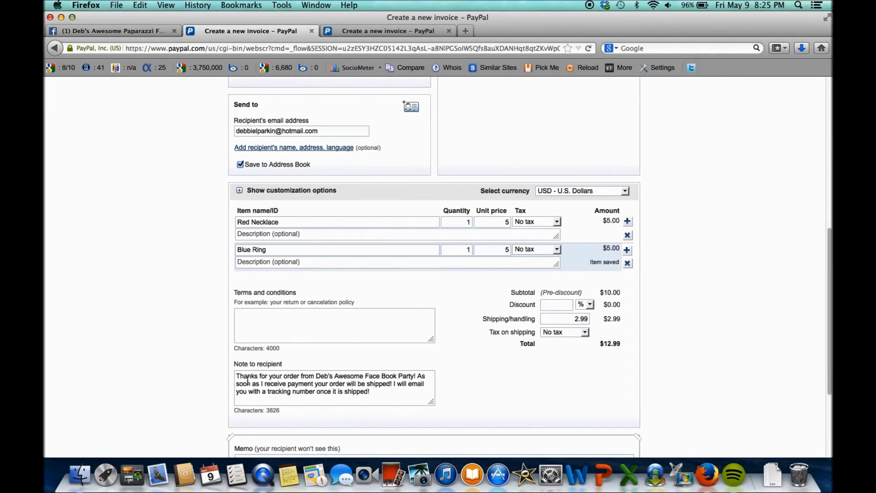
pyautogui.click(301, 131)
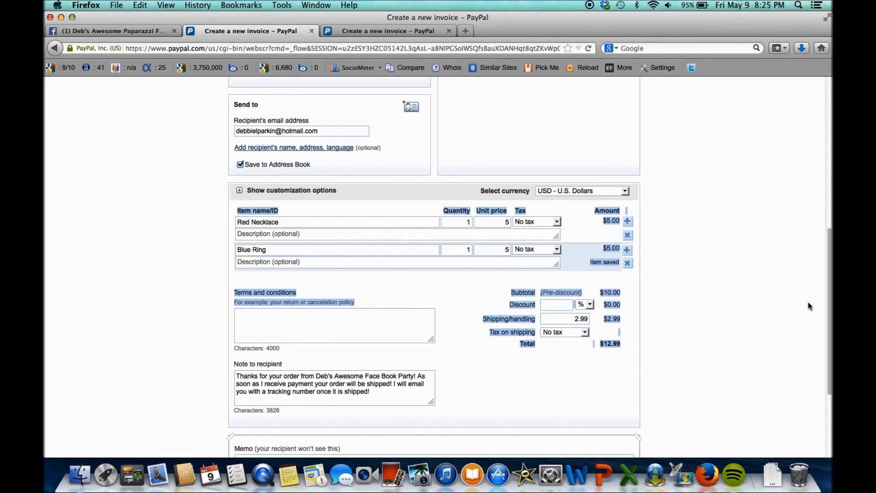
# Send the completed $12.99 invoice from the bottom of the form
pyautogui.scroll(-3)
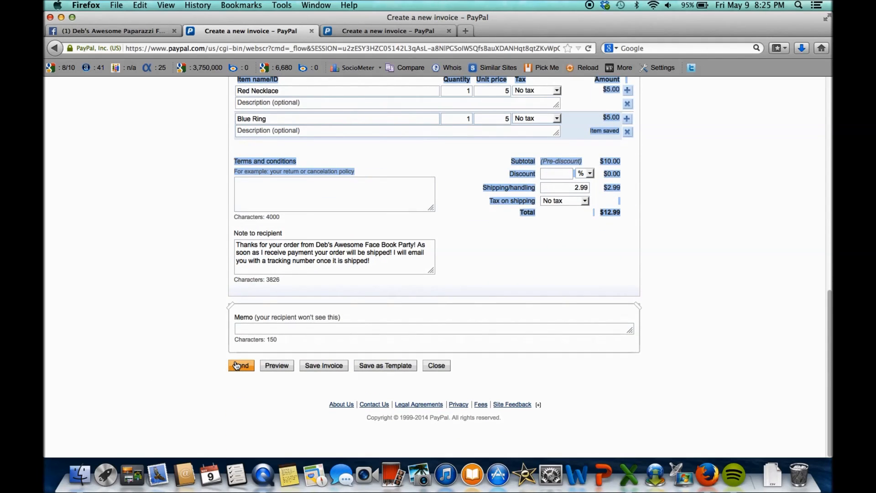
pyautogui.click(240, 366)
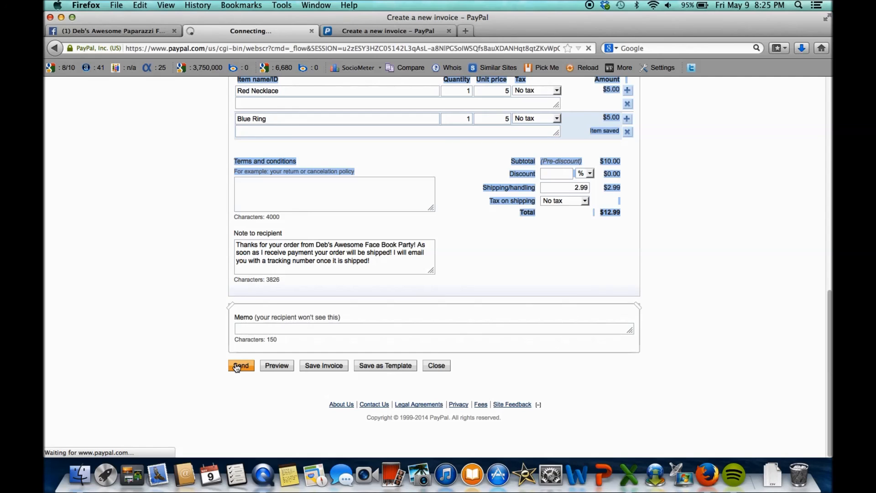